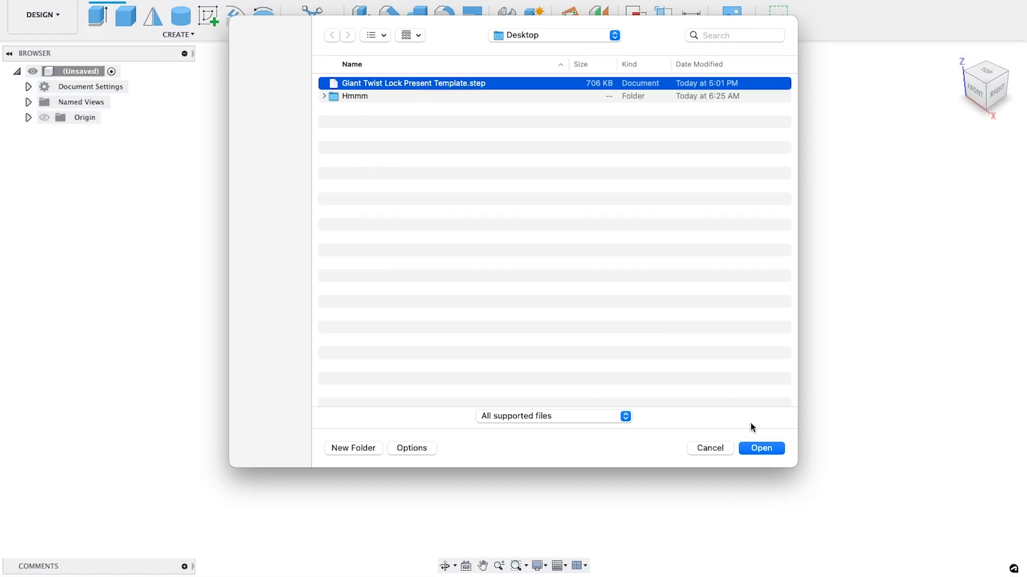
Open Giant Twist Lock Present Template.step from the Desktop
{"action": "left_click", "coordinate": [761, 448]}
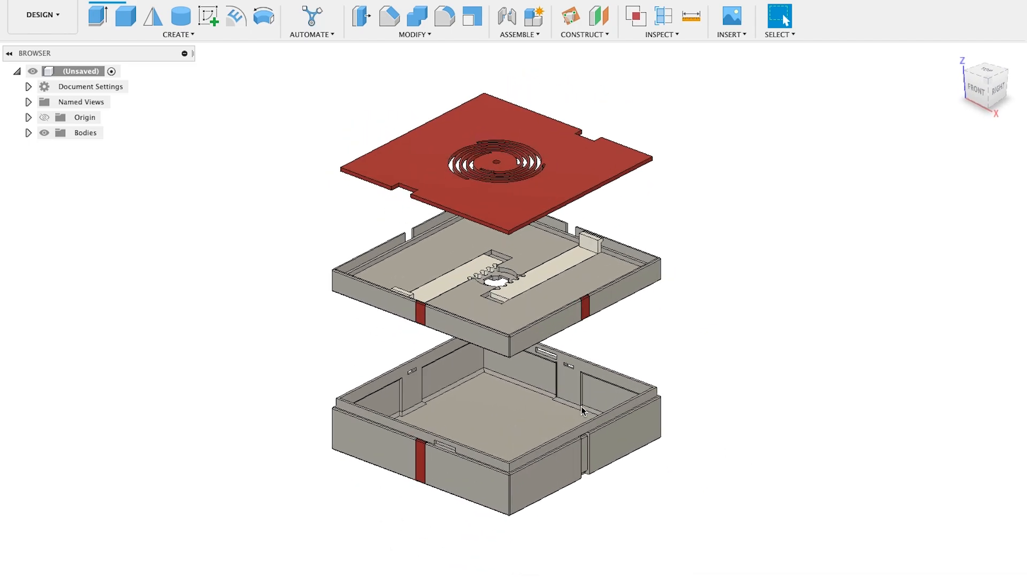
{"action": "mouse_move", "coordinate": [268, 216]}
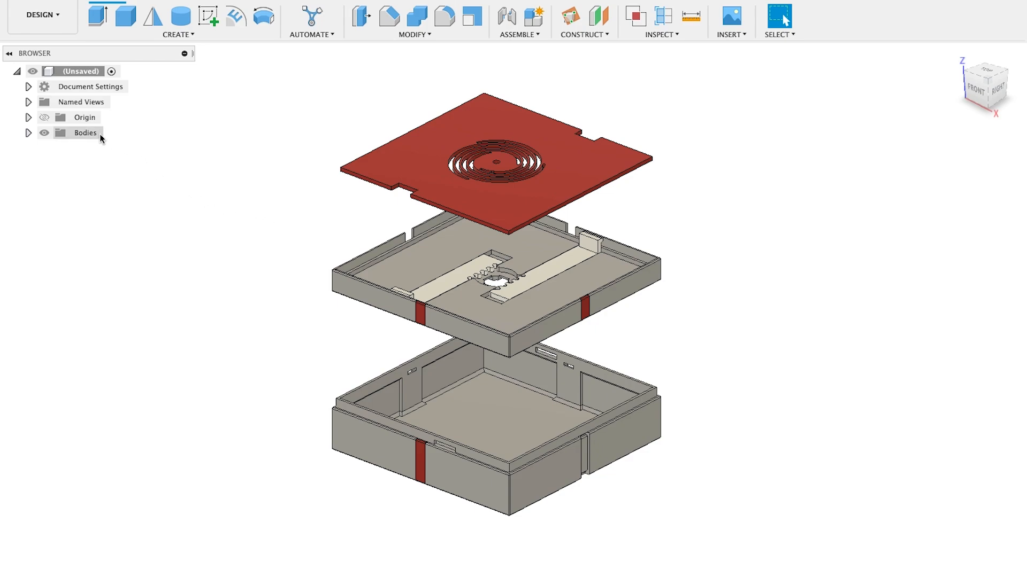
Expand Bodies and select Body3, Body5, Body7 and Body8 to identify each part
{"action": "left_click", "coordinate": [28, 132]}
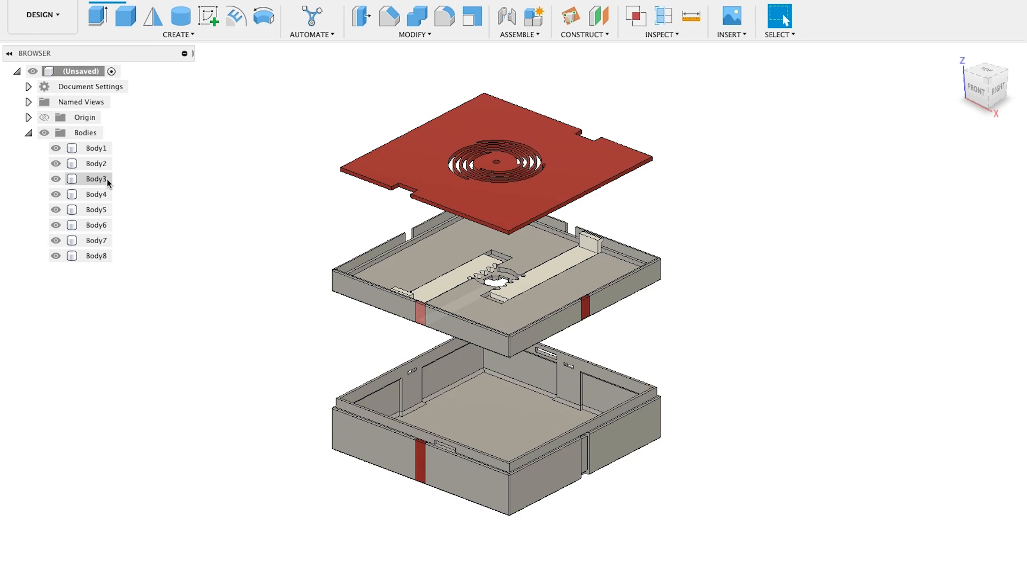
{"action": "left_click", "coordinate": [97, 179]}
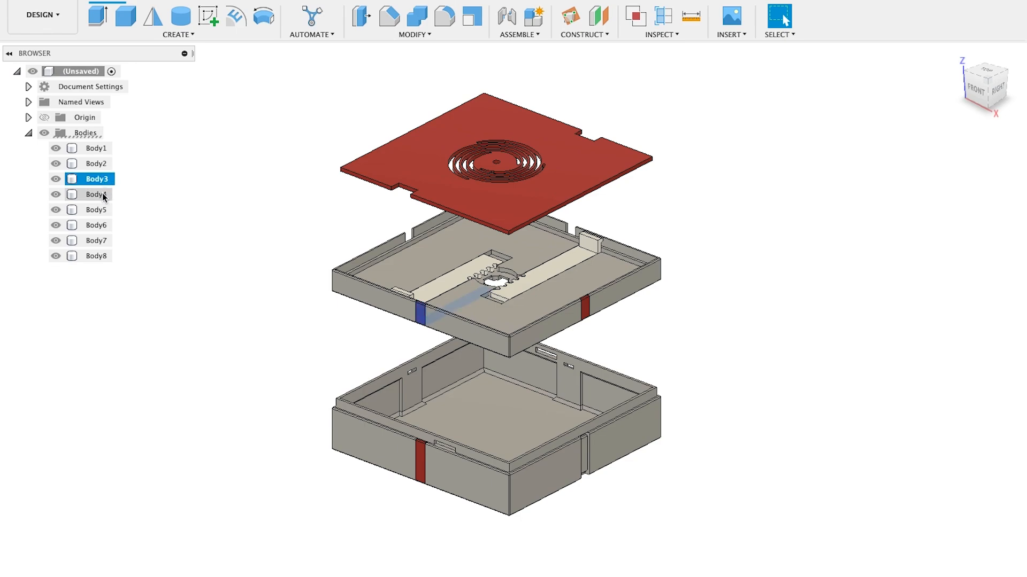
{"action": "left_click", "coordinate": [96, 209]}
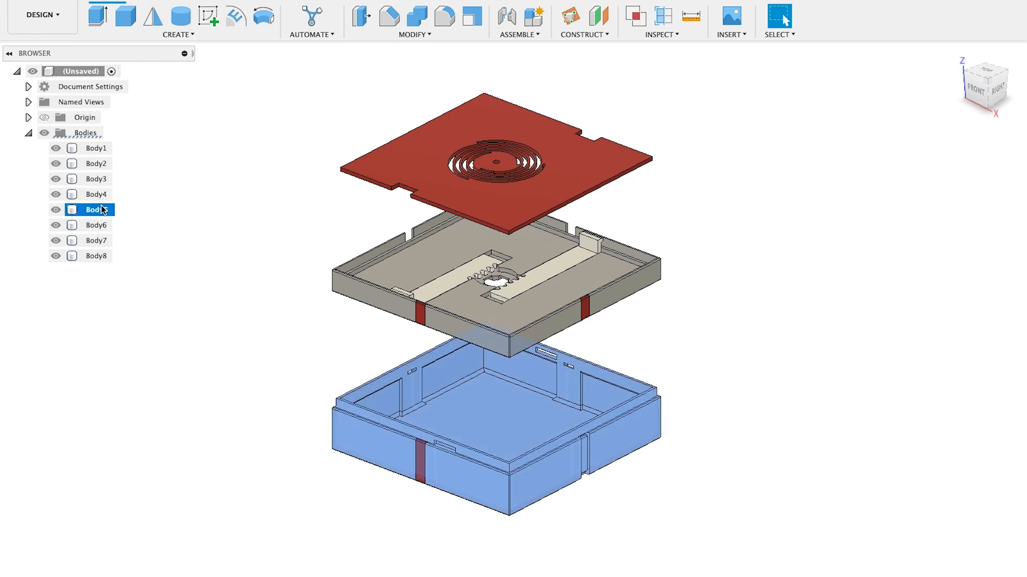
{"action": "left_click", "coordinate": [96, 240]}
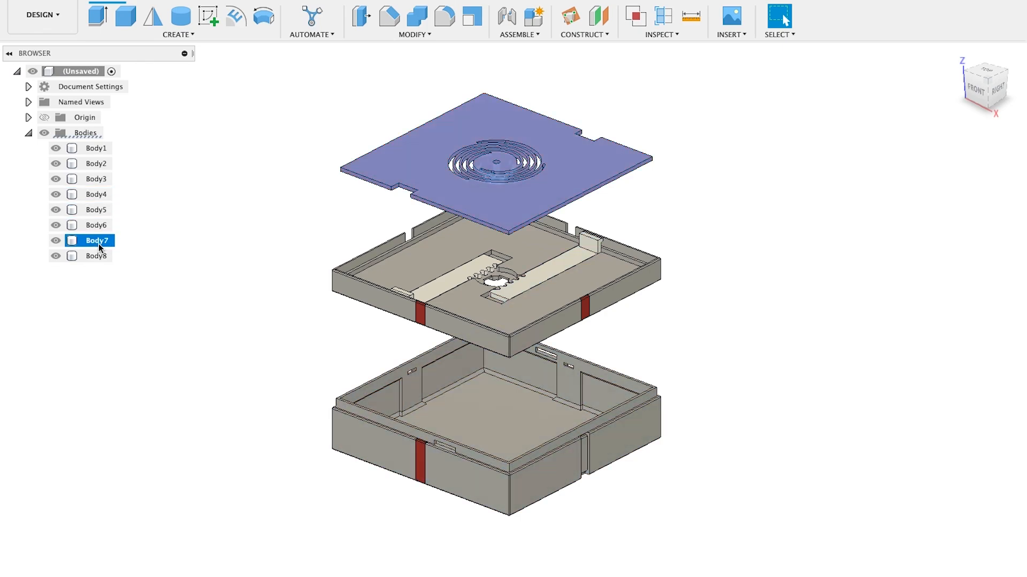
{"action": "left_click", "coordinate": [95, 256]}
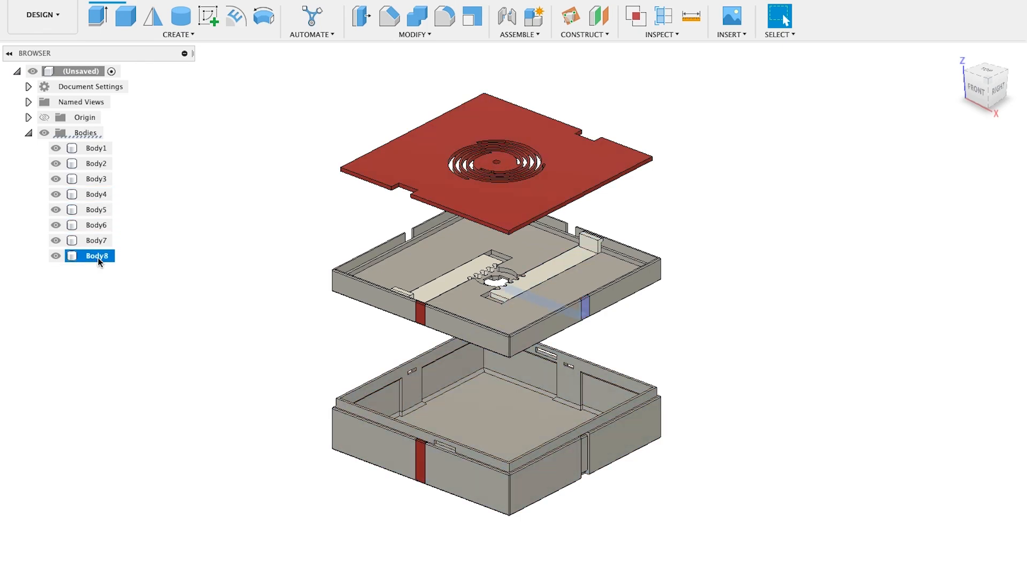
{"action": "double_click", "coordinate": [96, 256]}
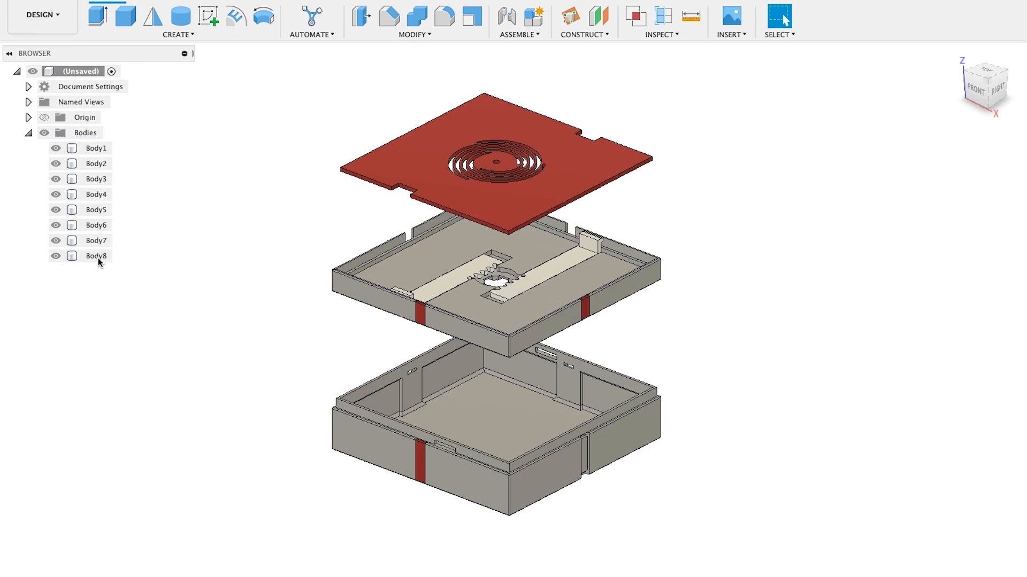
Hide Body8 and the other lid bodies with their eye icons
{"action": "left_click", "coordinate": [95, 256]}
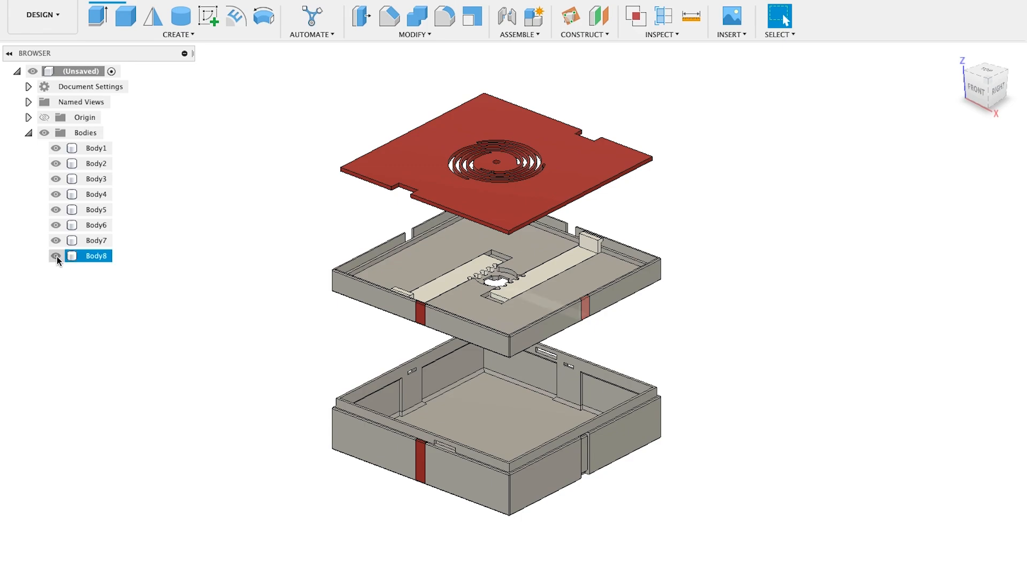
{"action": "left_click", "coordinate": [56, 256]}
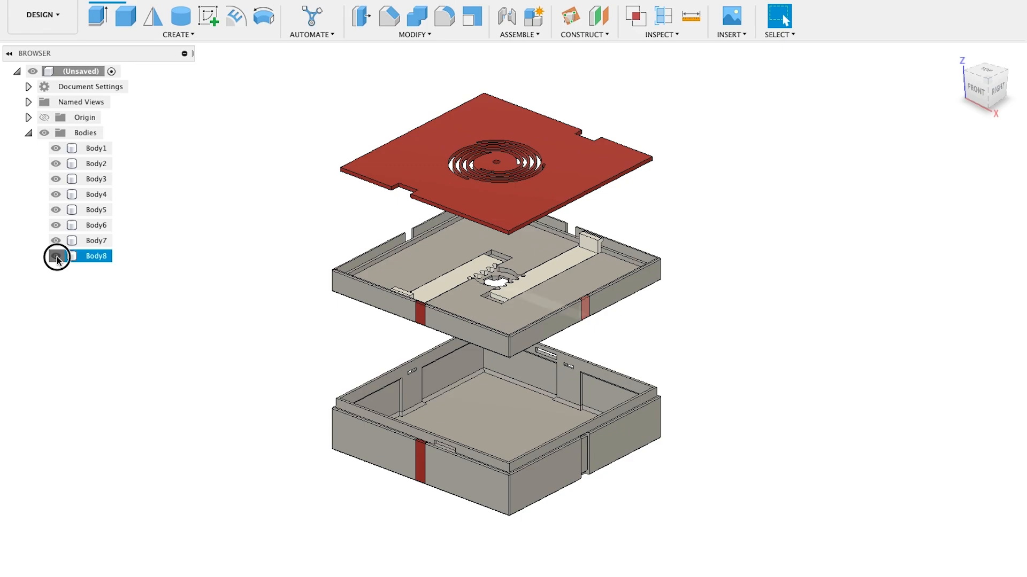
{"action": "left_click", "coordinate": [56, 256]}
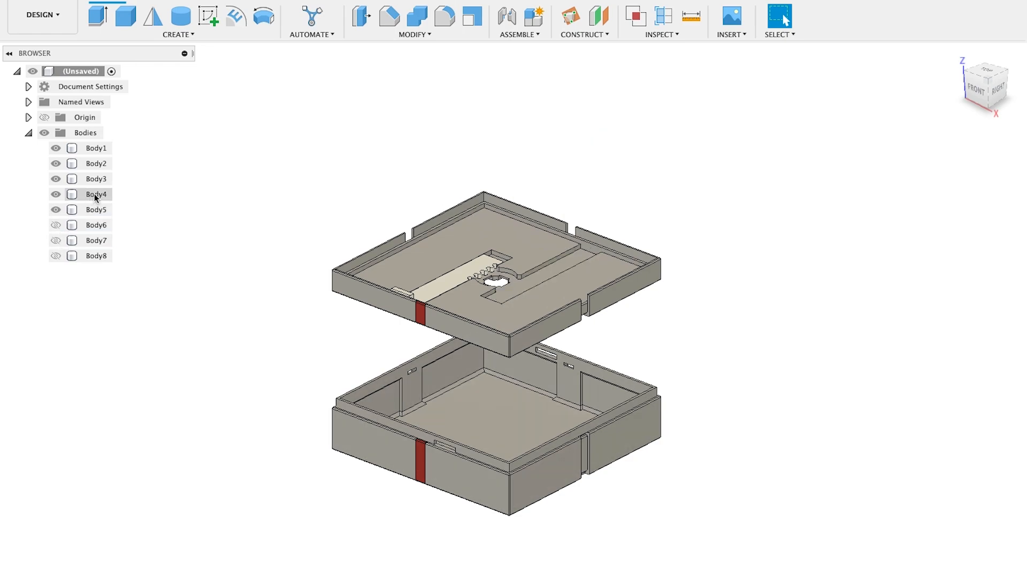
Hide the remaining tray bodies so only Body5 shows, and enable Capture Design History
{"action": "left_click", "coordinate": [96, 193]}
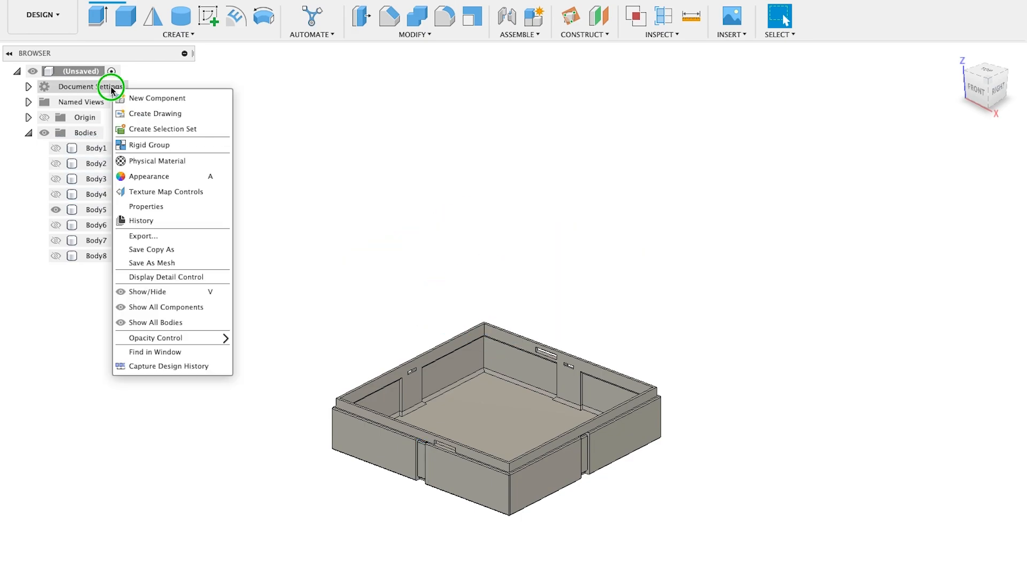
{"action": "left_click", "coordinate": [169, 366]}
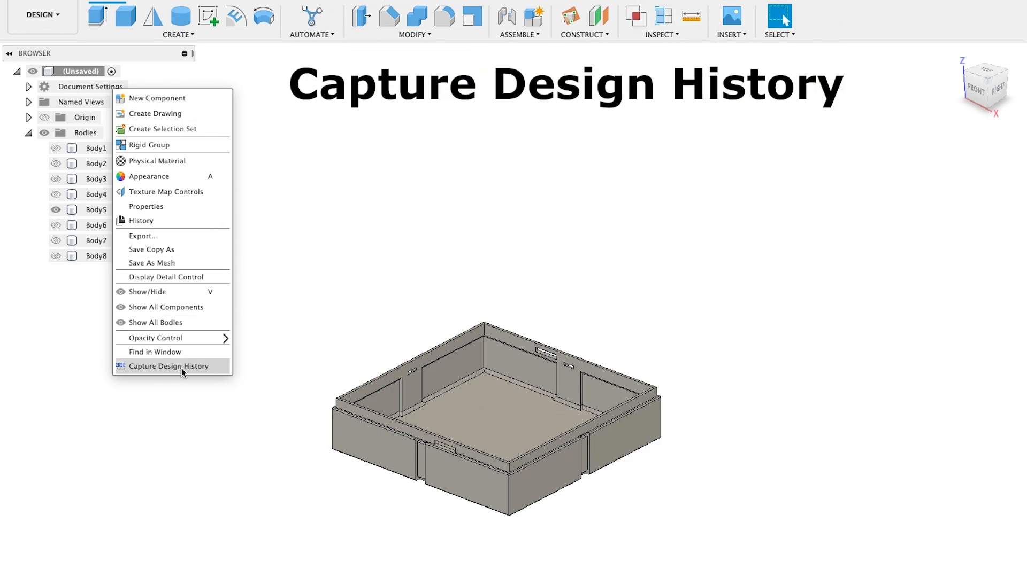
{"action": "left_click", "coordinate": [168, 366]}
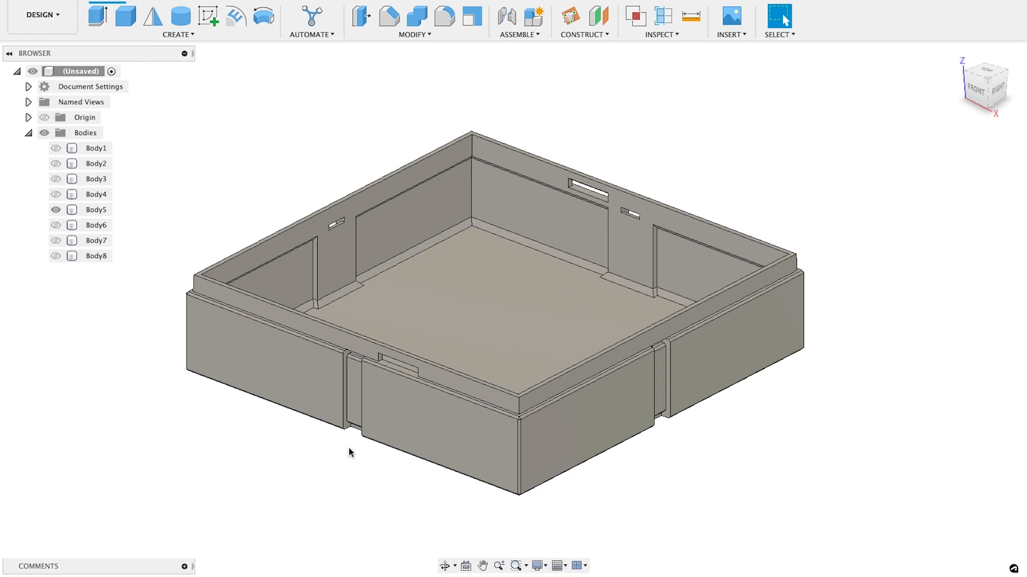
{"action": "mouse_move", "coordinate": [889, 447]}
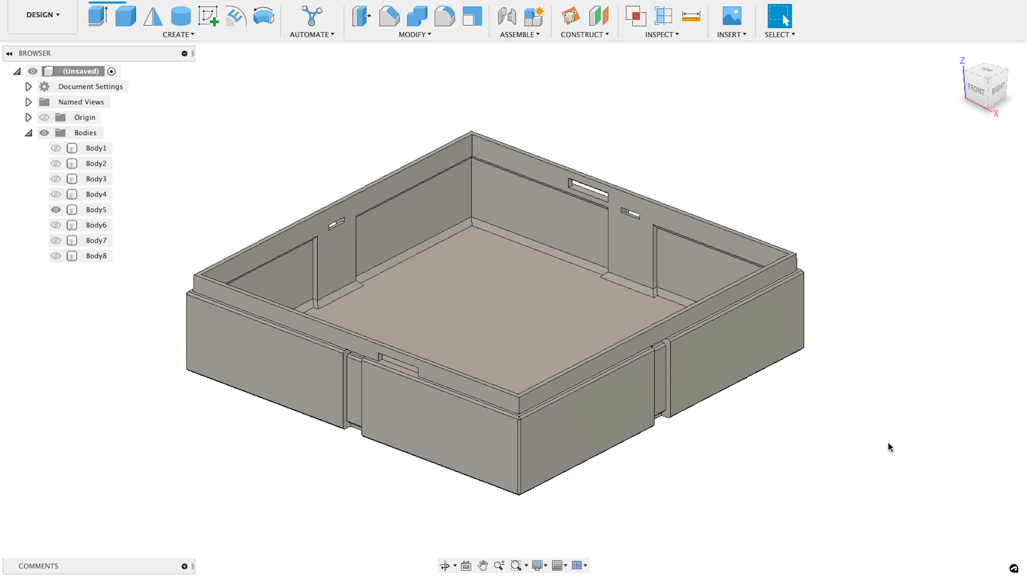
{"action": "left_click", "coordinate": [690, 17]}
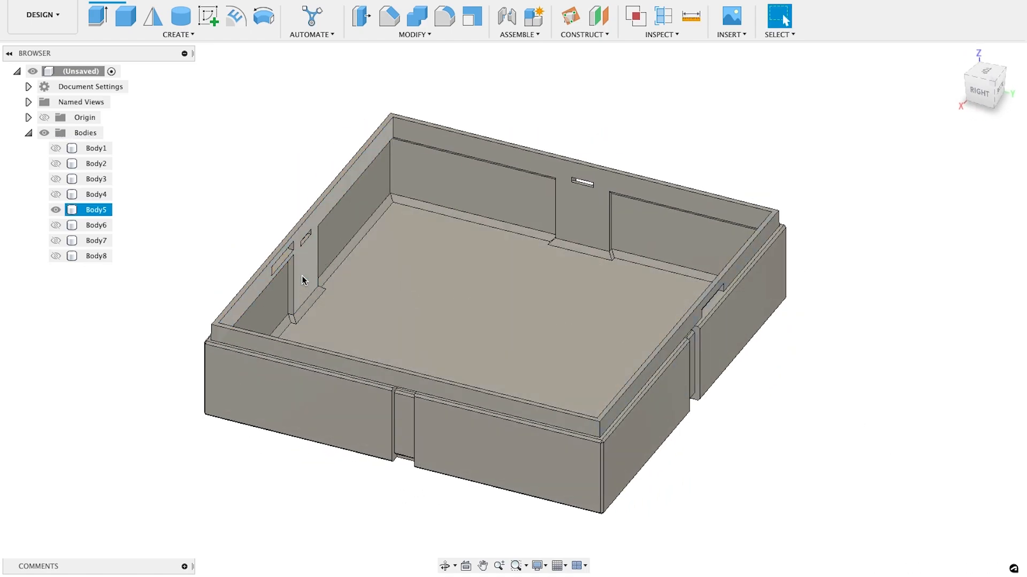
{"action": "left_click", "coordinate": [689, 16]}
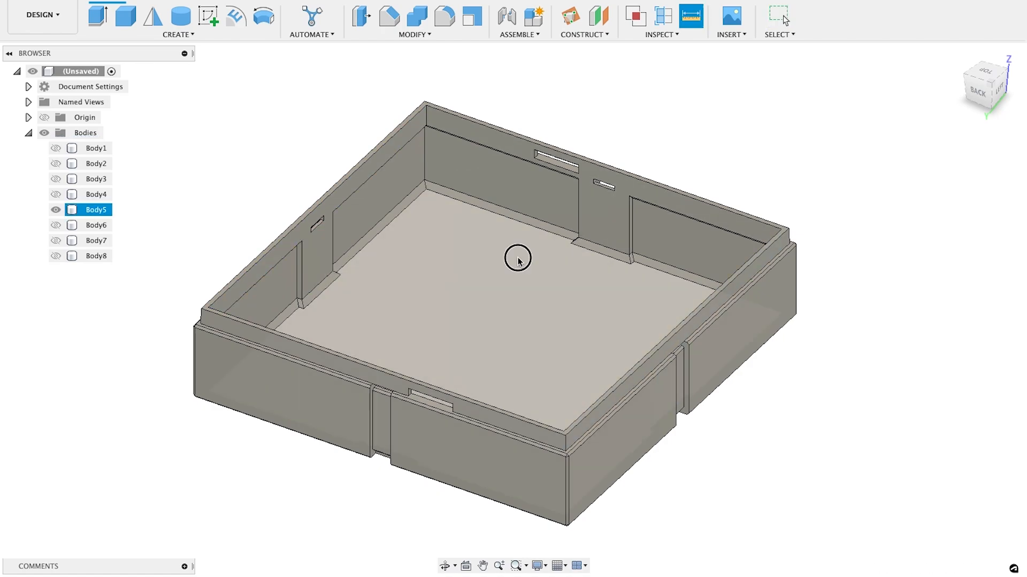
{"action": "left_click", "coordinate": [517, 262]}
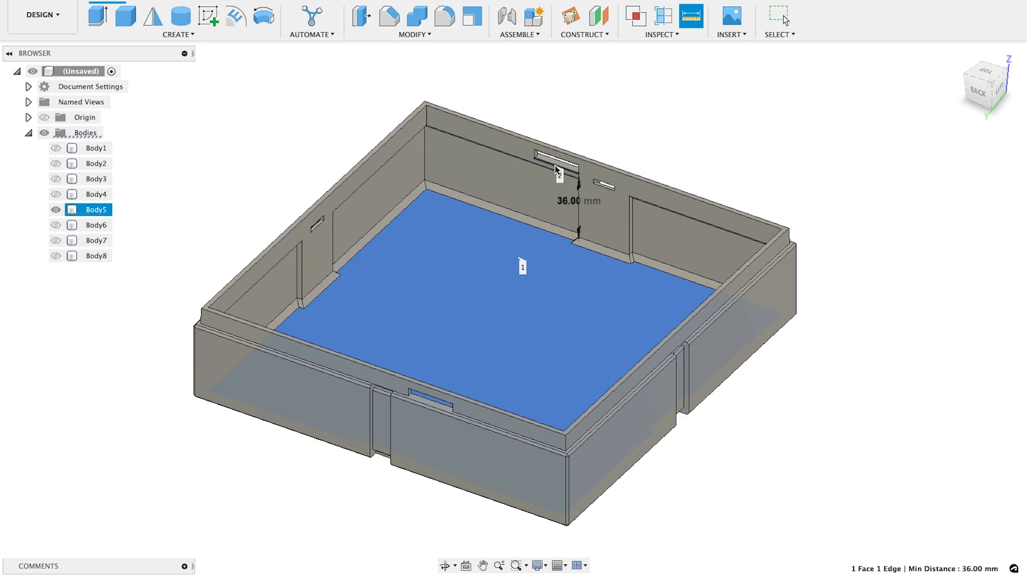
{"action": "mouse_move", "coordinate": [512, 324]}
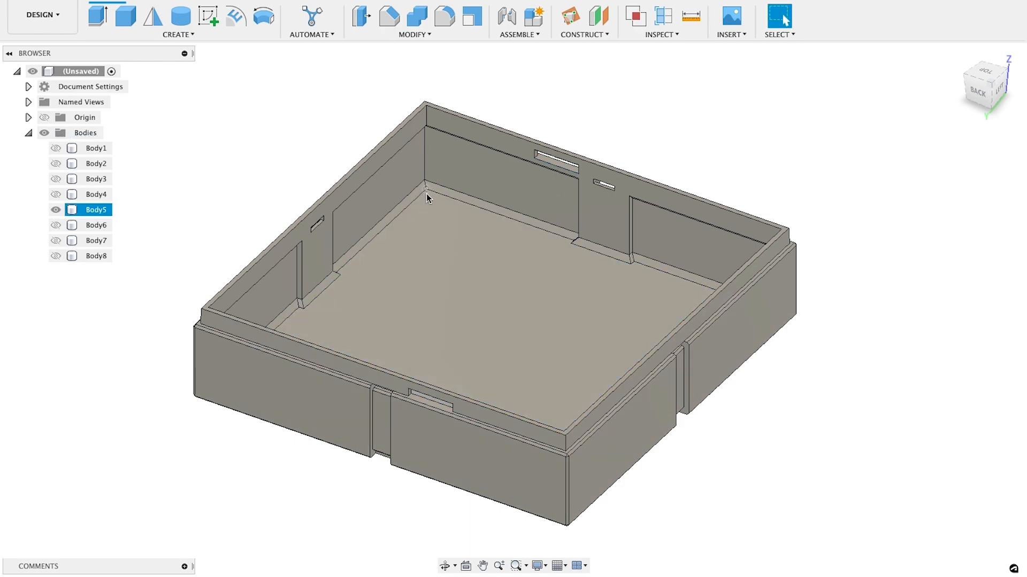
{"action": "mouse_move", "coordinate": [587, 248]}
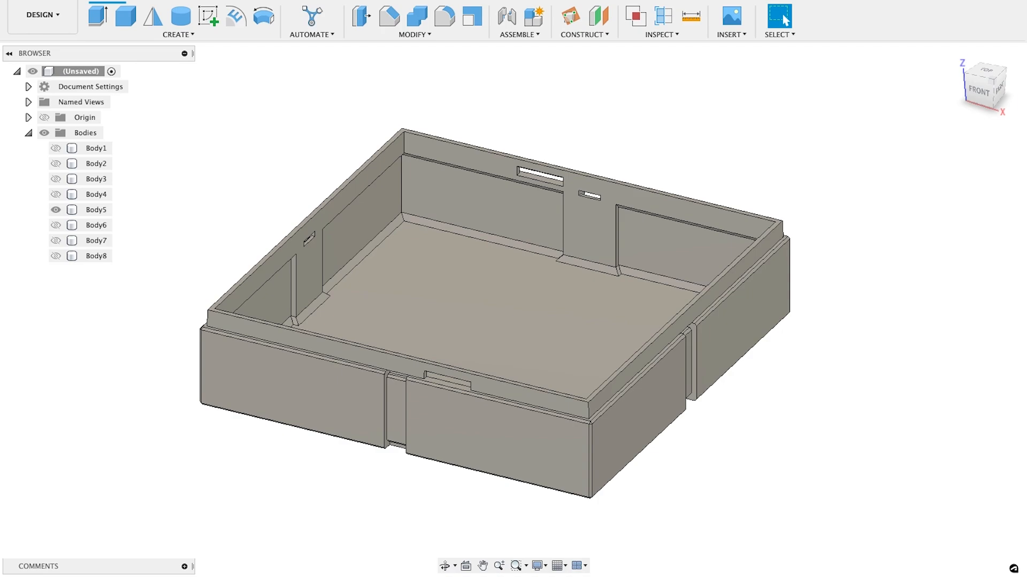
Start Move/Copy in Faces mode and select the base's floor face
{"action": "left_click", "coordinate": [414, 35]}
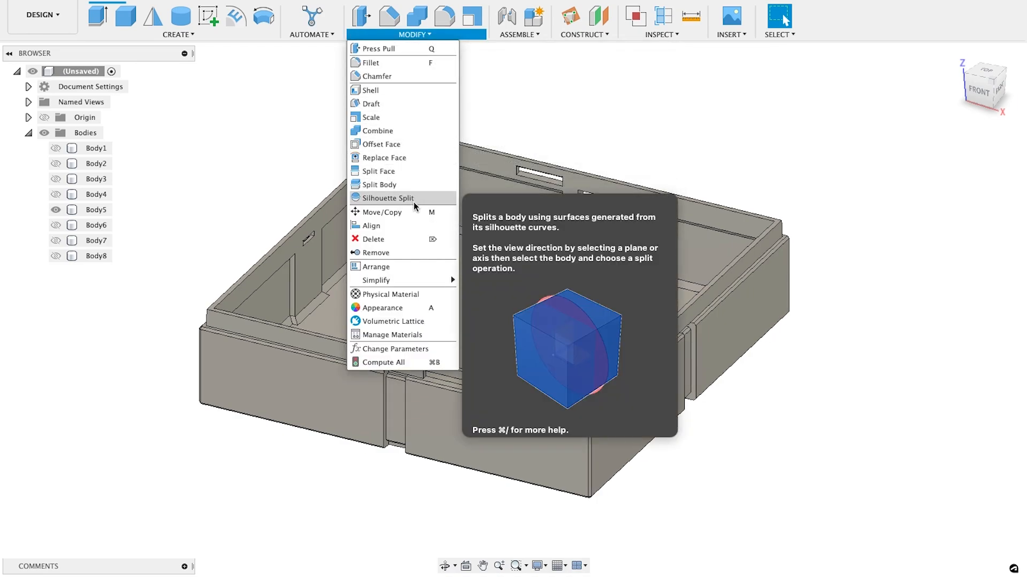
{"action": "mouse_move", "coordinate": [380, 211]}
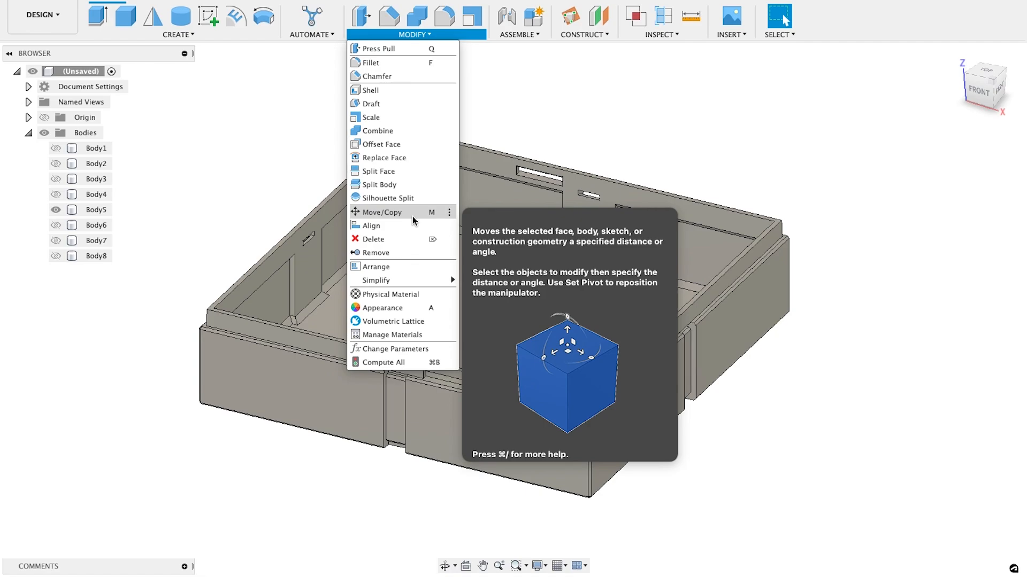
{"action": "left_click", "coordinate": [382, 212]}
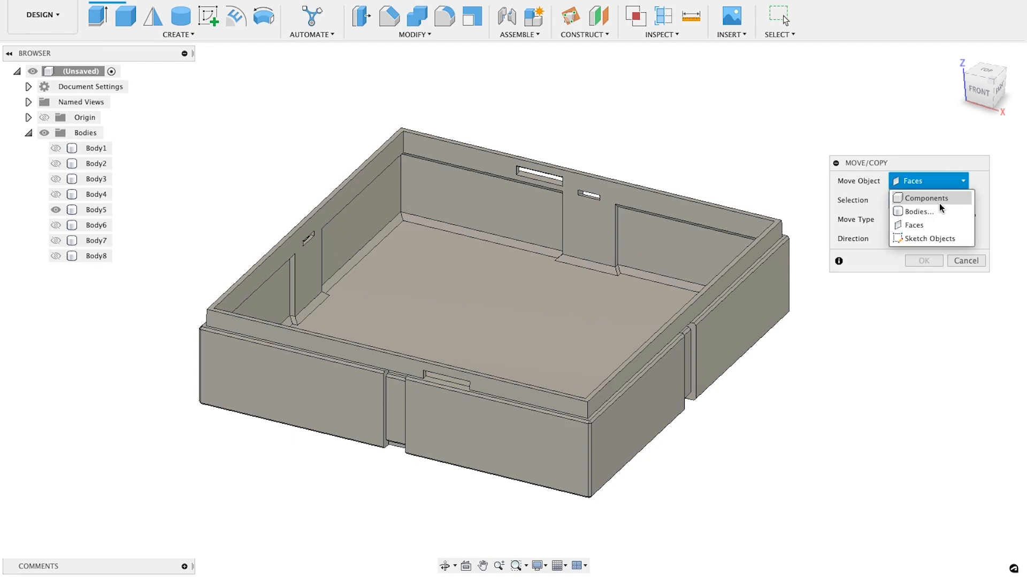
{"action": "mouse_move", "coordinate": [935, 224]}
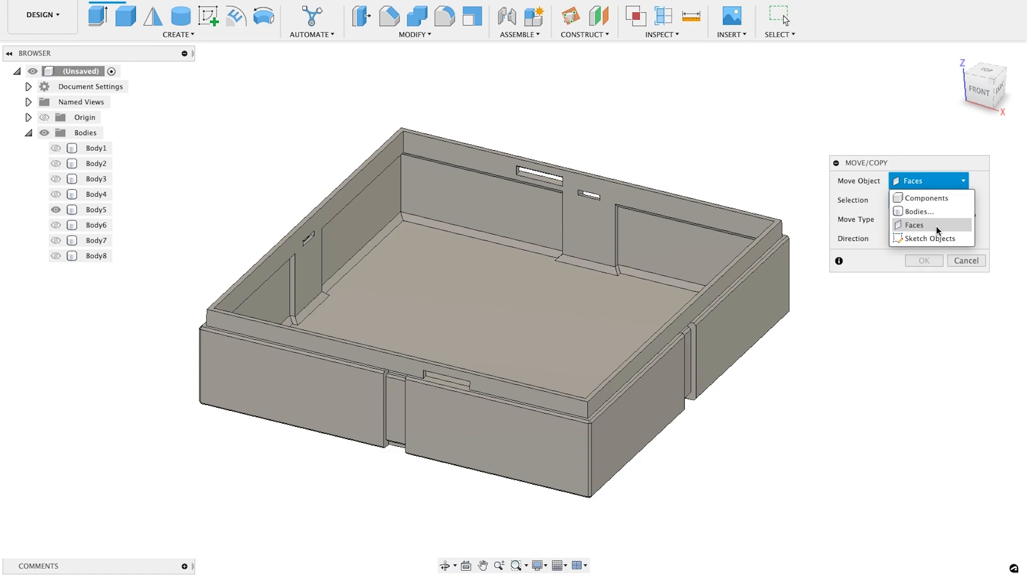
{"action": "left_click", "coordinate": [913, 225]}
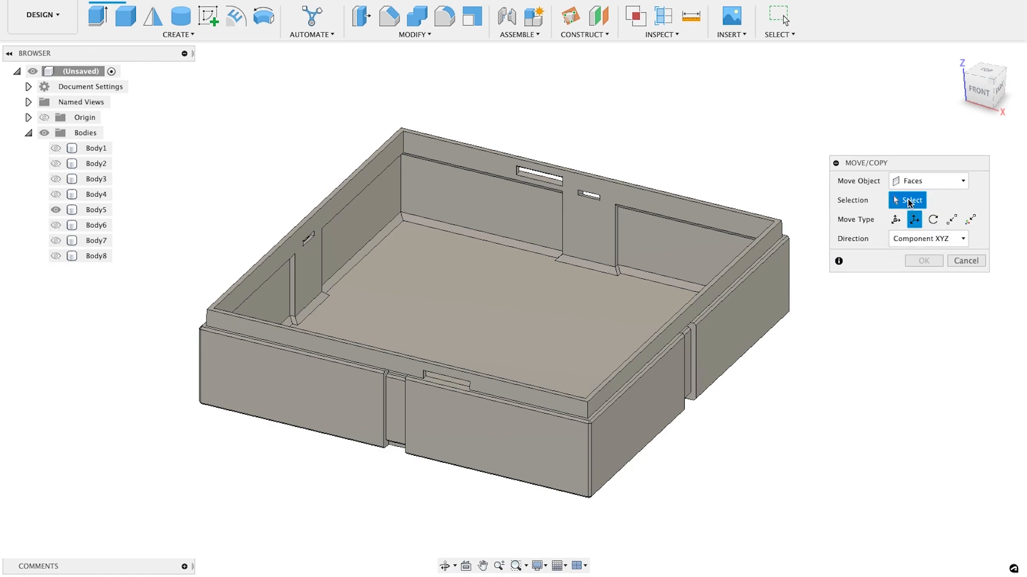
{"action": "left_click", "coordinate": [505, 282]}
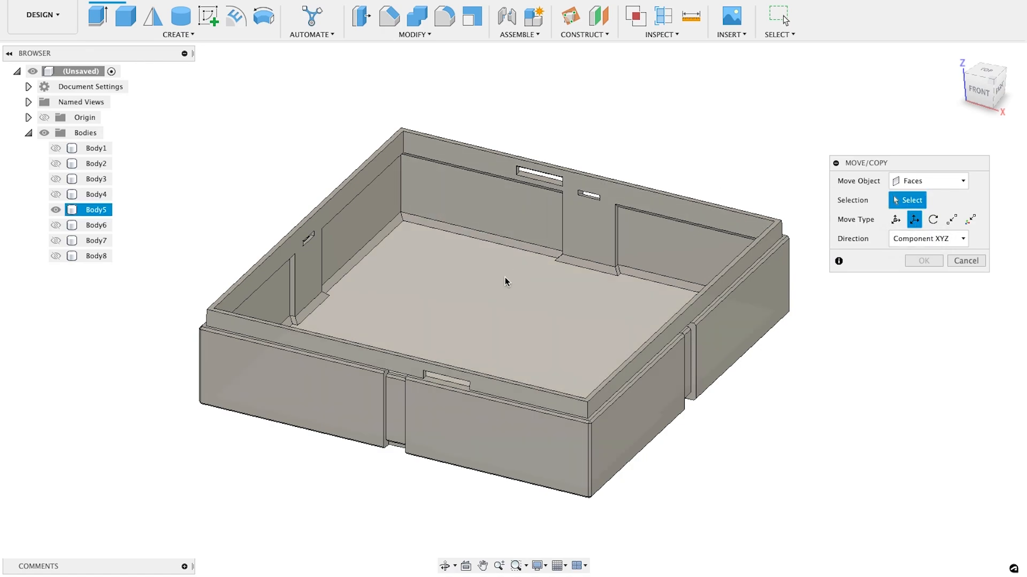
{"action": "left_click", "coordinate": [504, 282]}
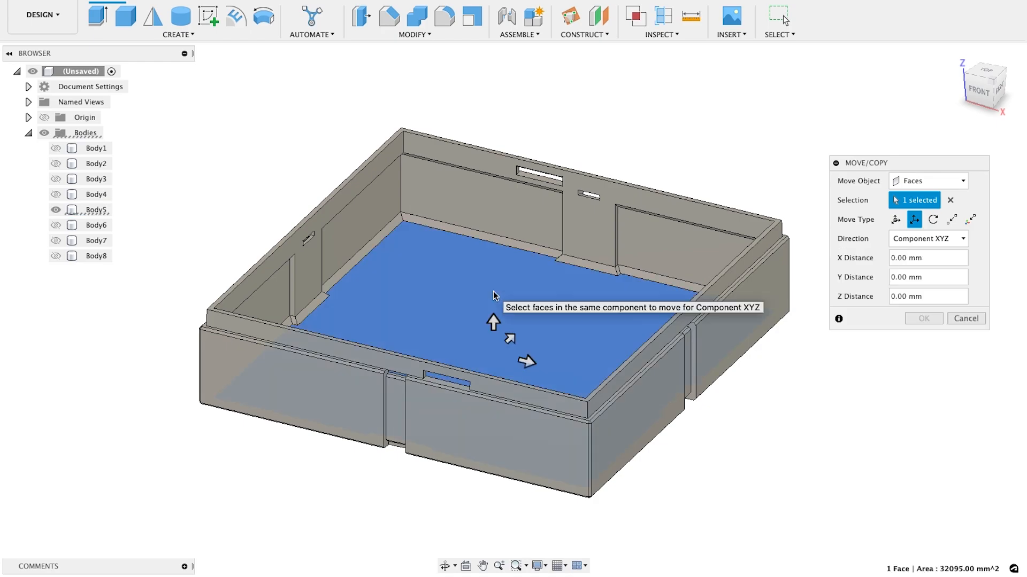
{"action": "left_click_drag", "start_coordinate": [493, 321], "coordinate": [493, 487]}
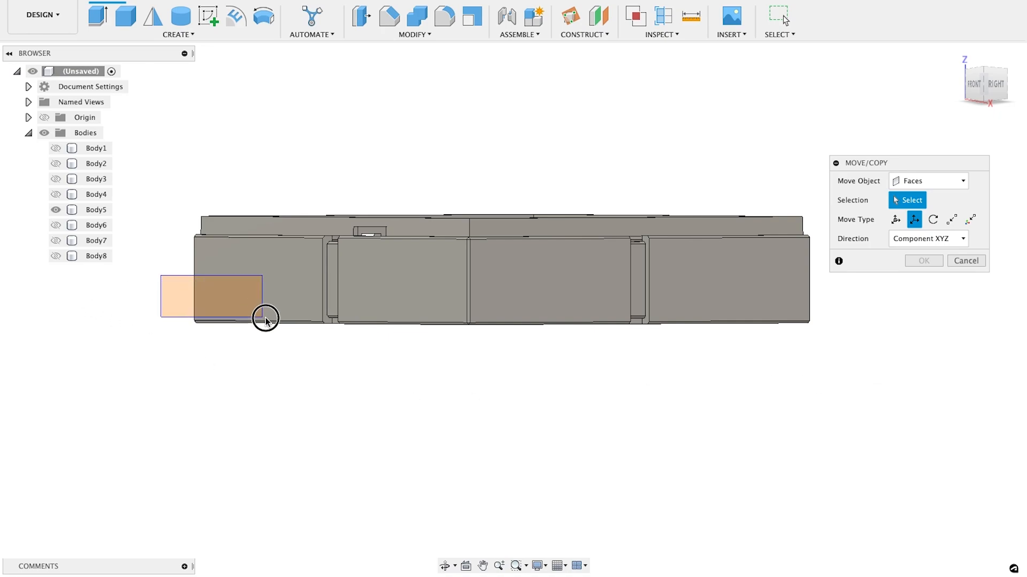
Window-select the base's 46 lower faces and move them -5 mm along Z
{"action": "left_click_drag", "start_coordinate": [266, 318], "coordinate": [812, 355]}
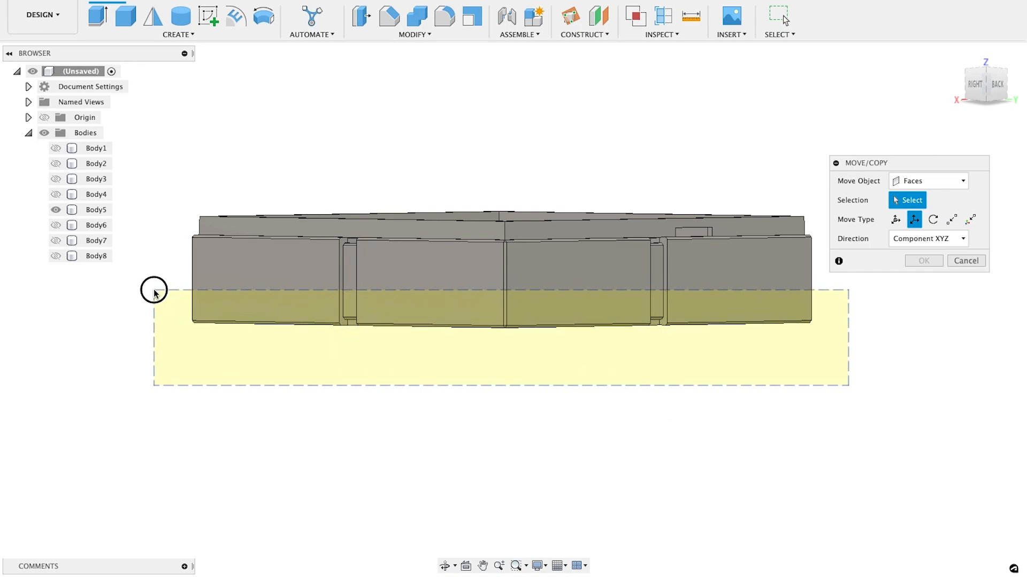
{"action": "left_click", "coordinate": [154, 289]}
{"action": "type", "text": "-5"}
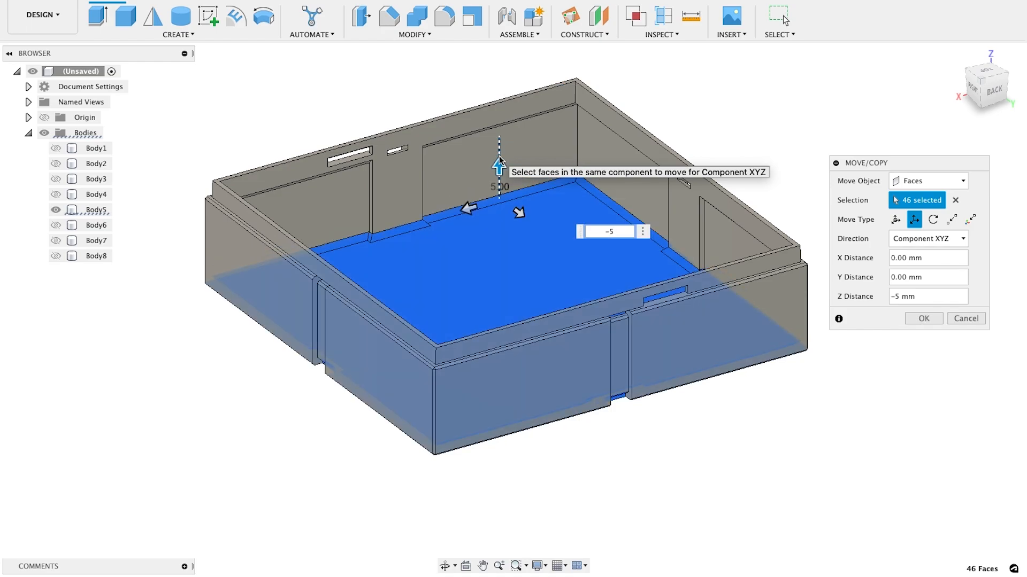
{"action": "left_click", "coordinate": [922, 319]}
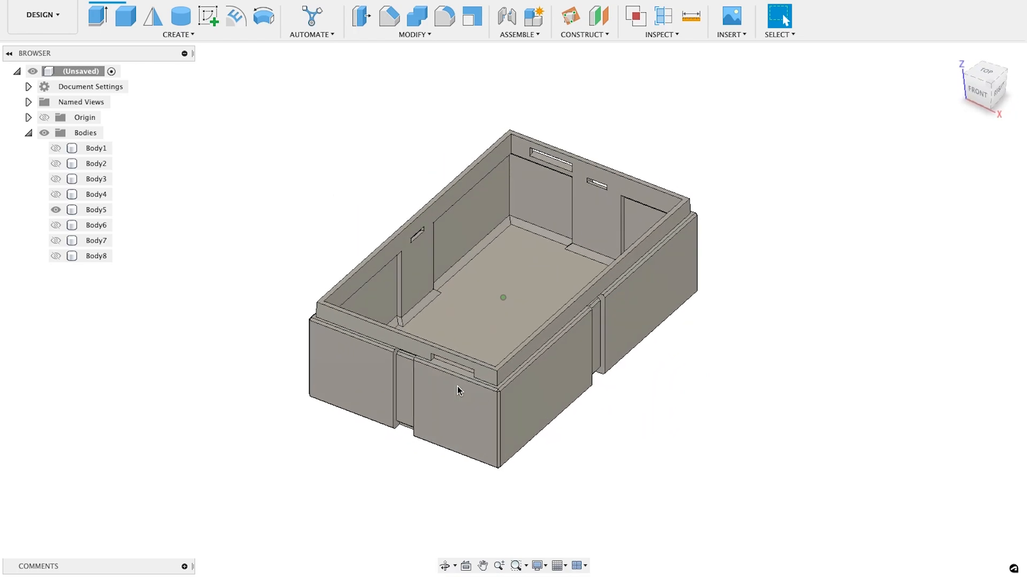
Show the latches, ribbons, lid tray and top plate, and hide the base Body5
{"action": "left_click", "coordinate": [56, 148]}
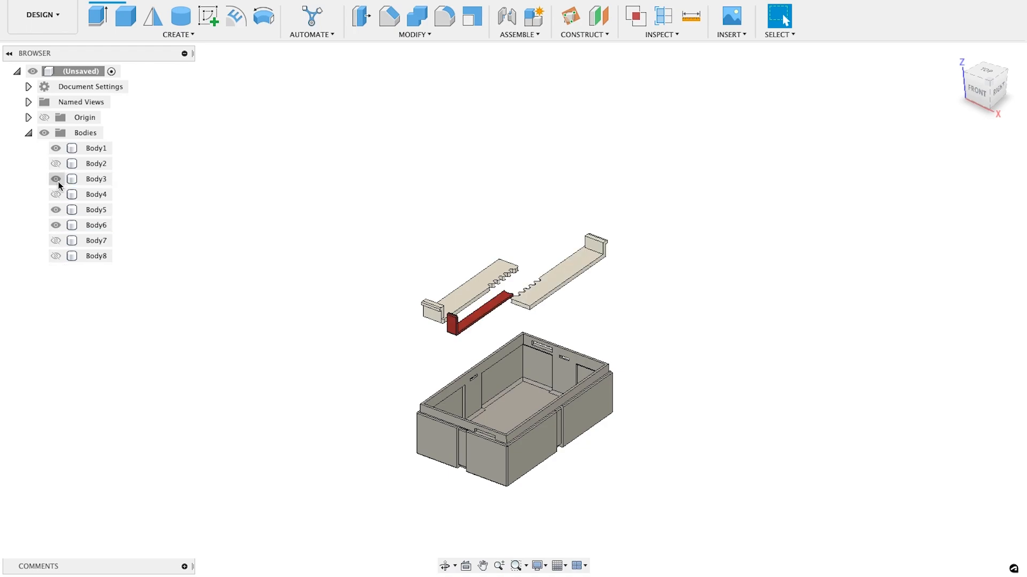
{"action": "left_click", "coordinate": [56, 163]}
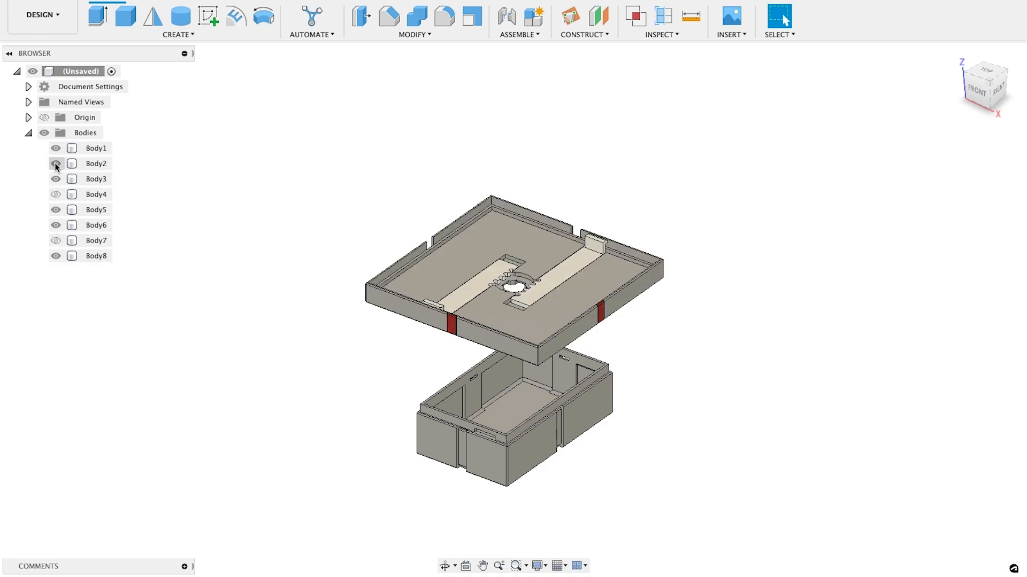
{"action": "left_click", "coordinate": [56, 163]}
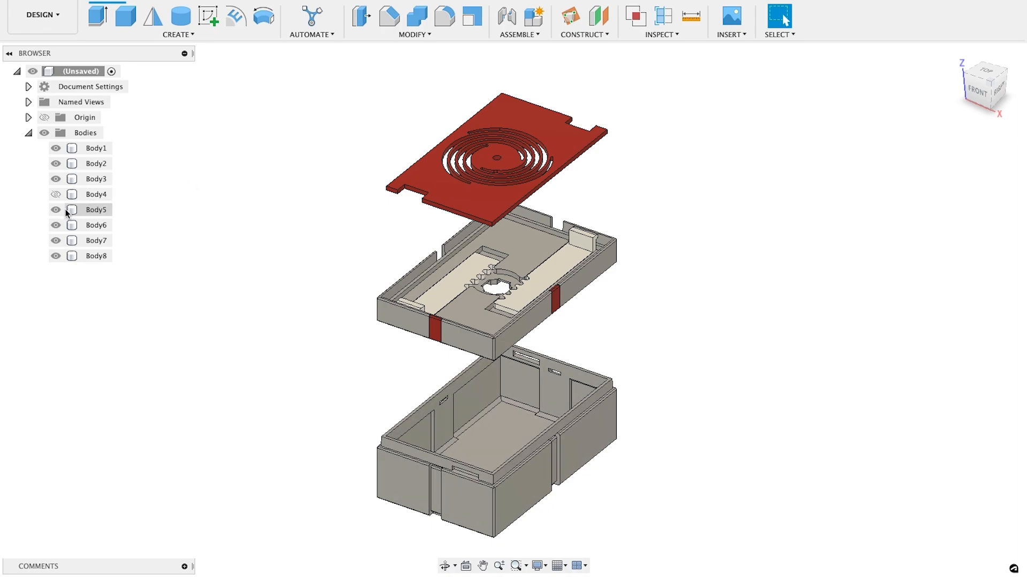
{"action": "left_click", "coordinate": [55, 210]}
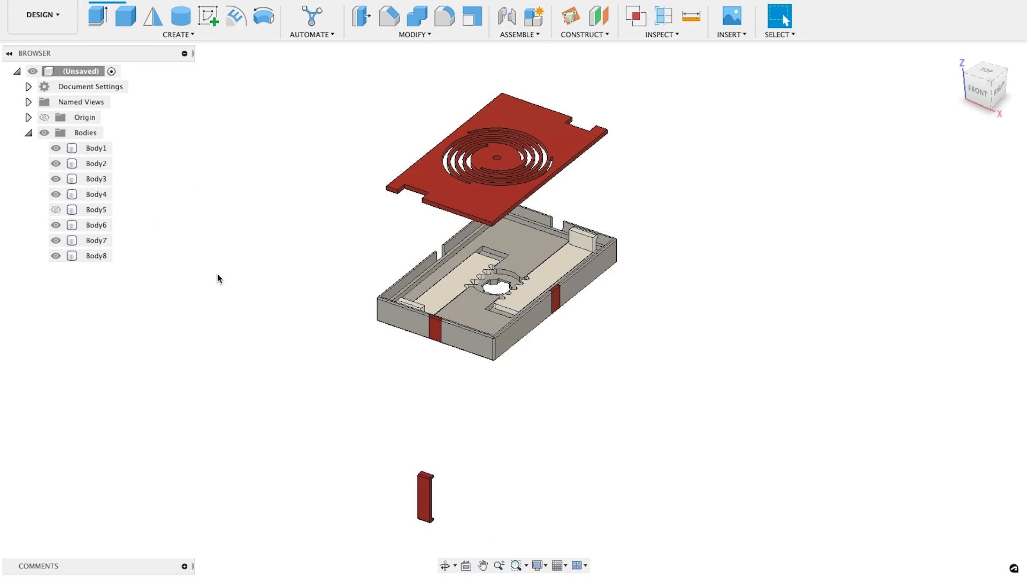